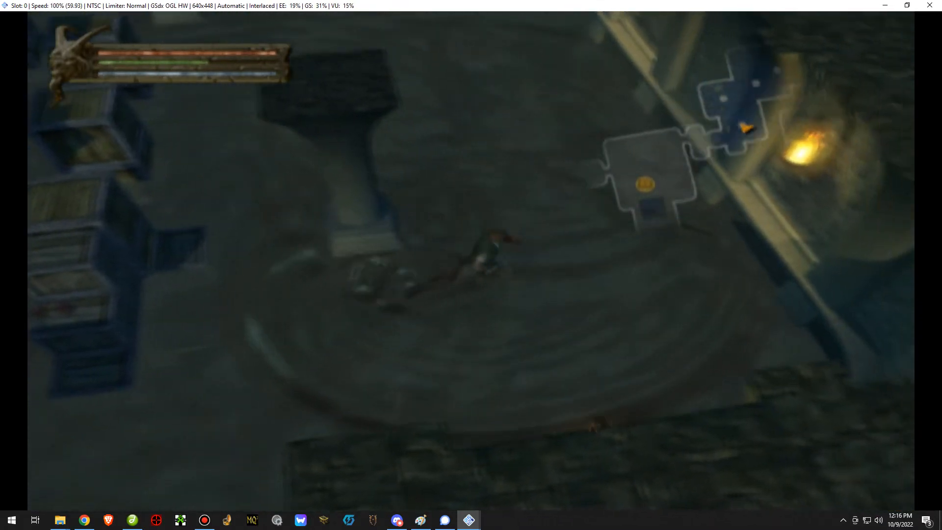
Toggle turbo speed on with Tab, then back to normal speed
key("Tab")
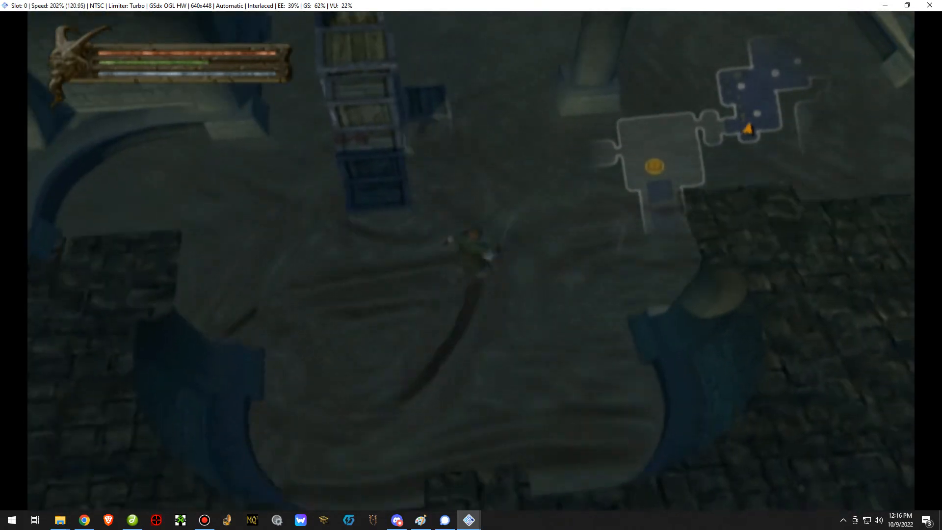
key("Tab")
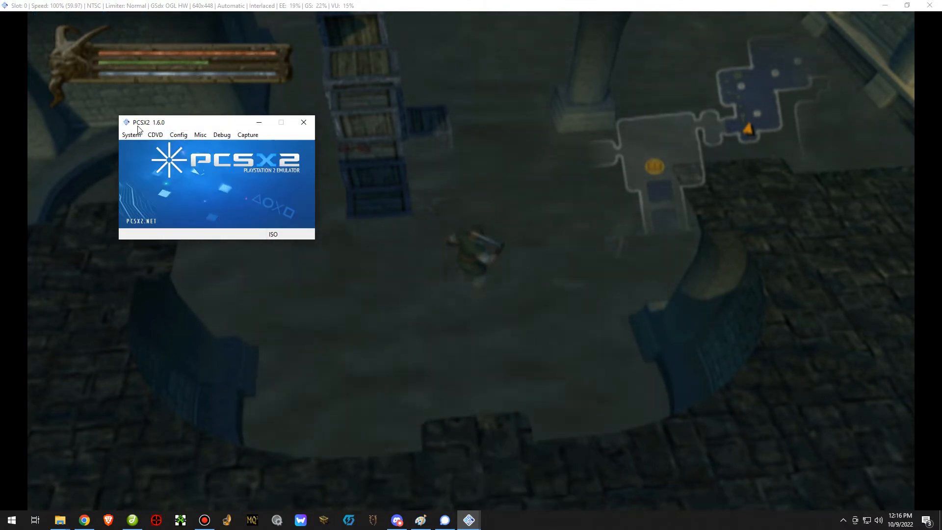
Reach the GSdx video plugin settings from the Config menu
left_click(178, 134)
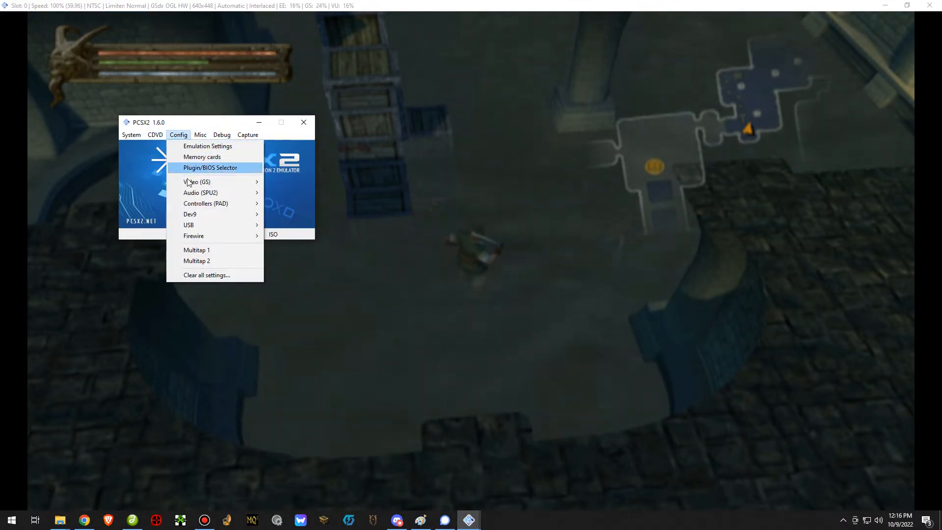
mouse_move(196, 181)
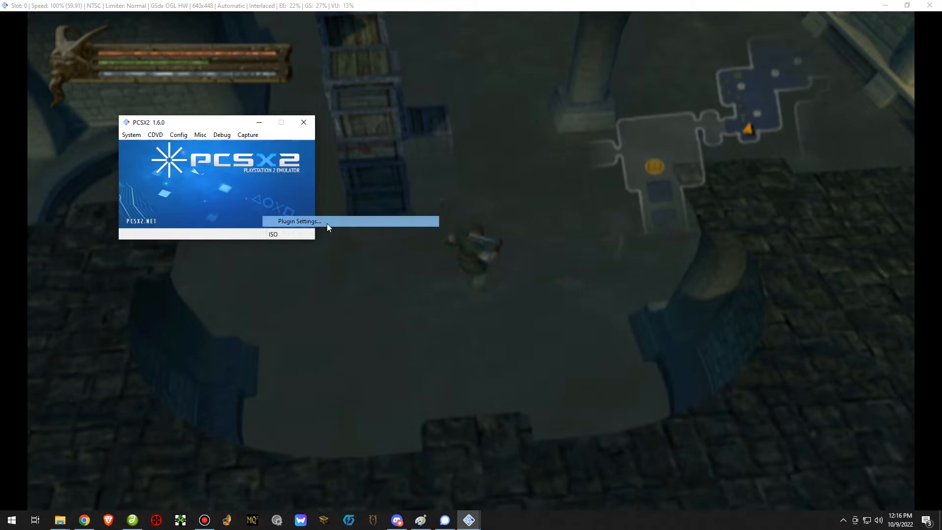
left_click(298, 221)
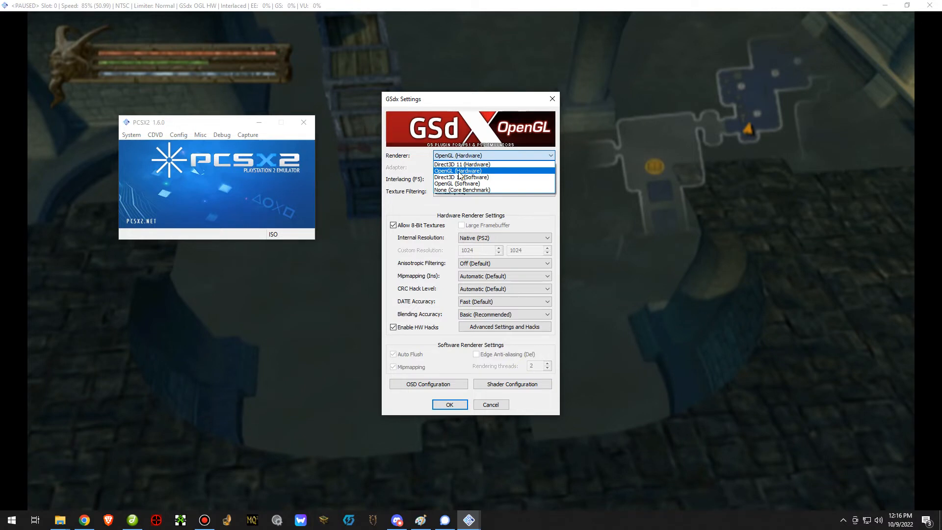
Choose the OpenGL (Hardware) renderer, keeping 8-bit textures and HW hacks enabled
left_click(461, 170)
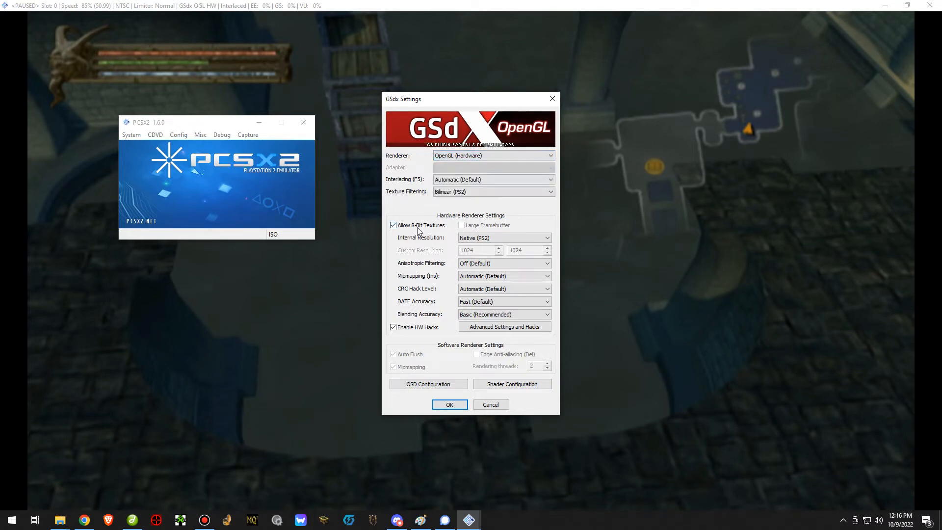
mouse_move(418, 226)
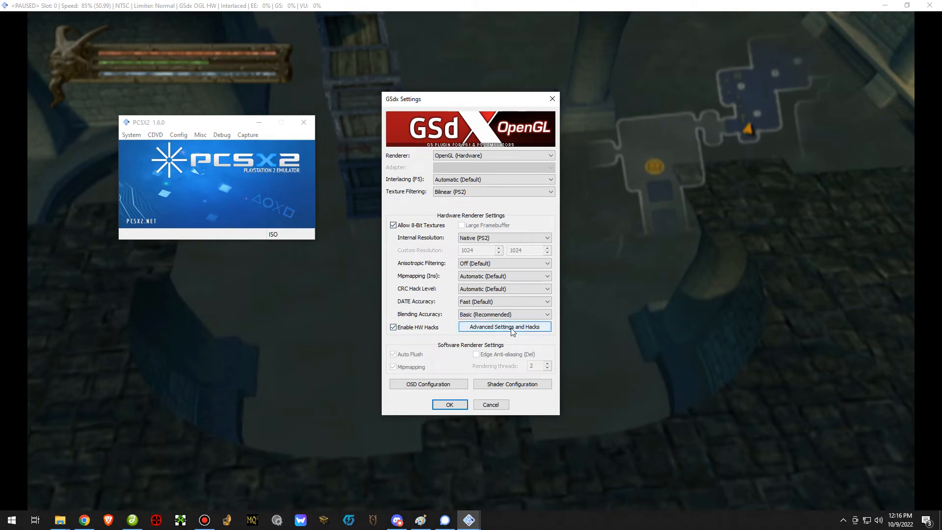
left_click(504, 326)
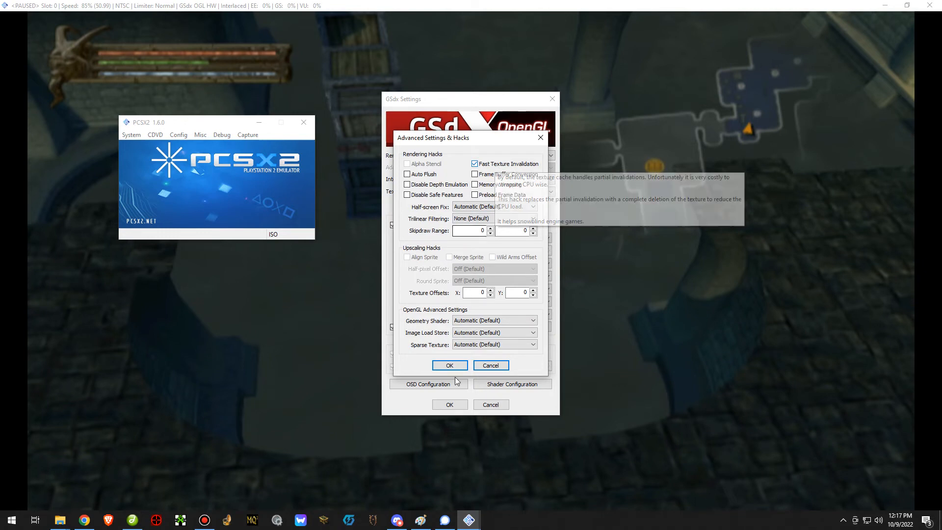
Accept Fast Texture Invalidation in Advanced Settings and Hacks, reopen to verify, then cancel
left_click(448, 365)
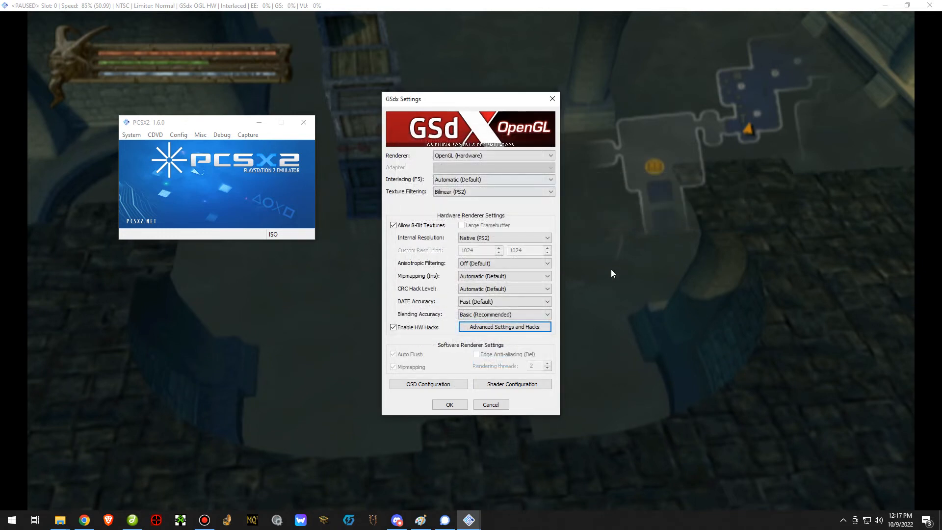
left_click(504, 325)
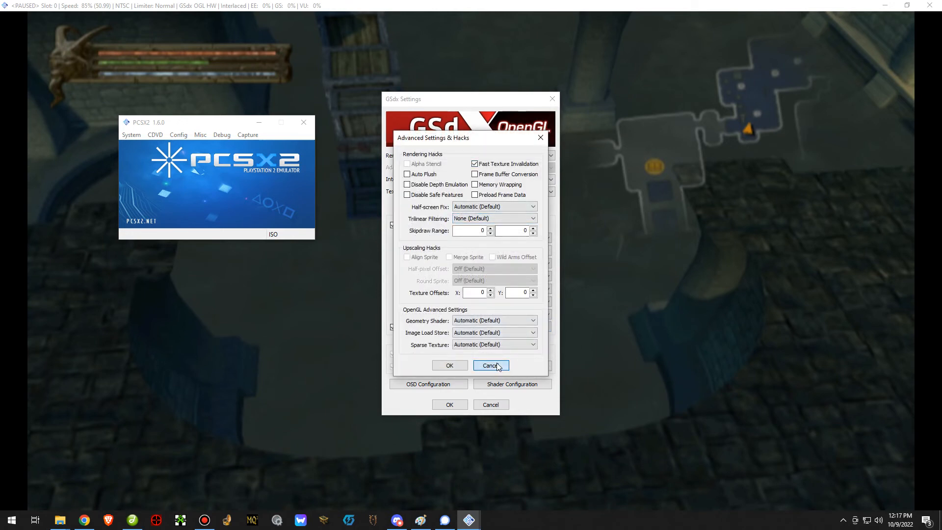
left_click(491, 365)
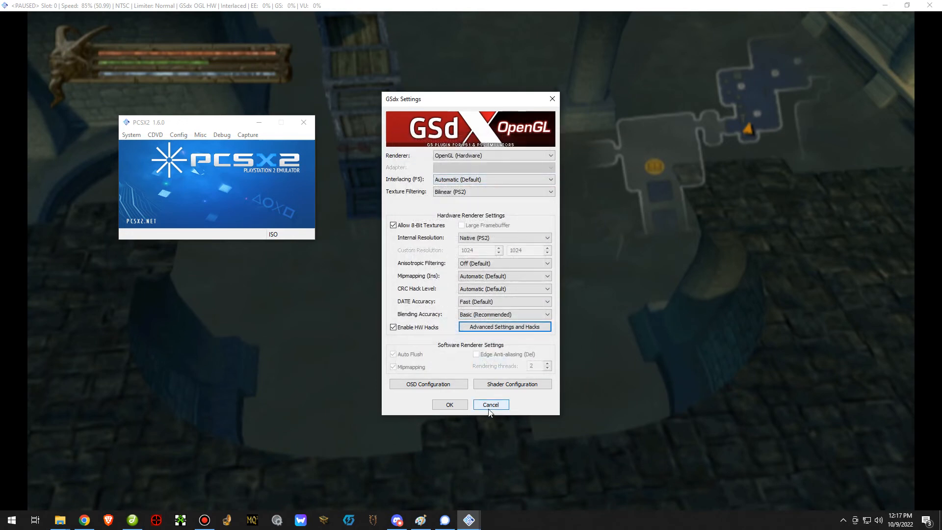